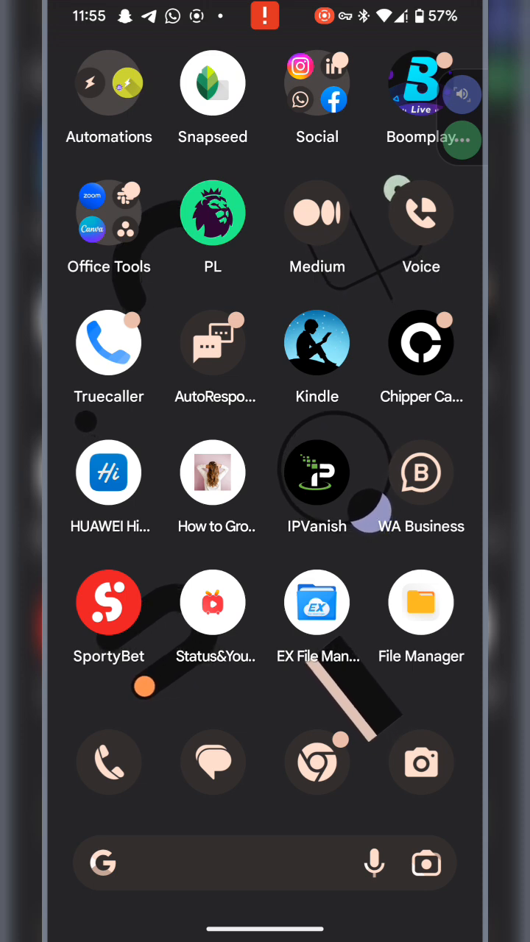
- Swipe to the next launcher page and launch the PingMe app
scroll("left", 3)
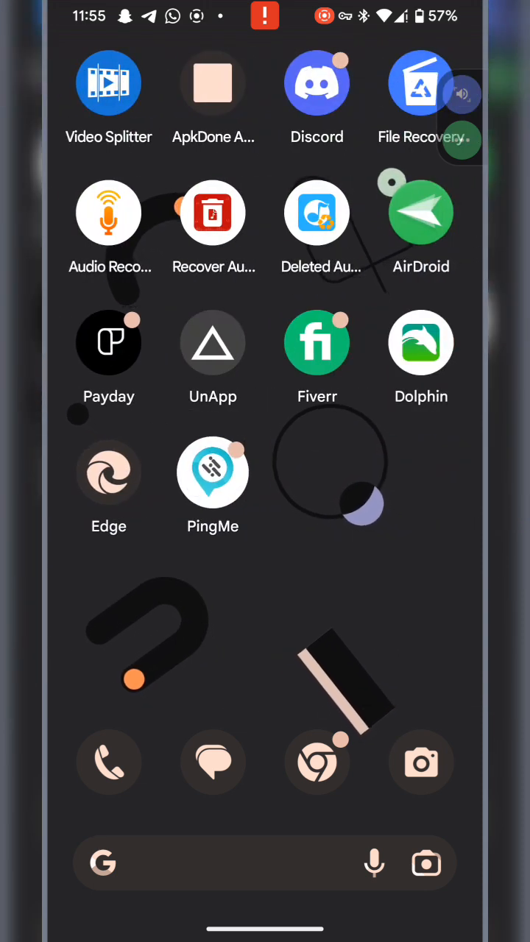
left_click(212, 470)
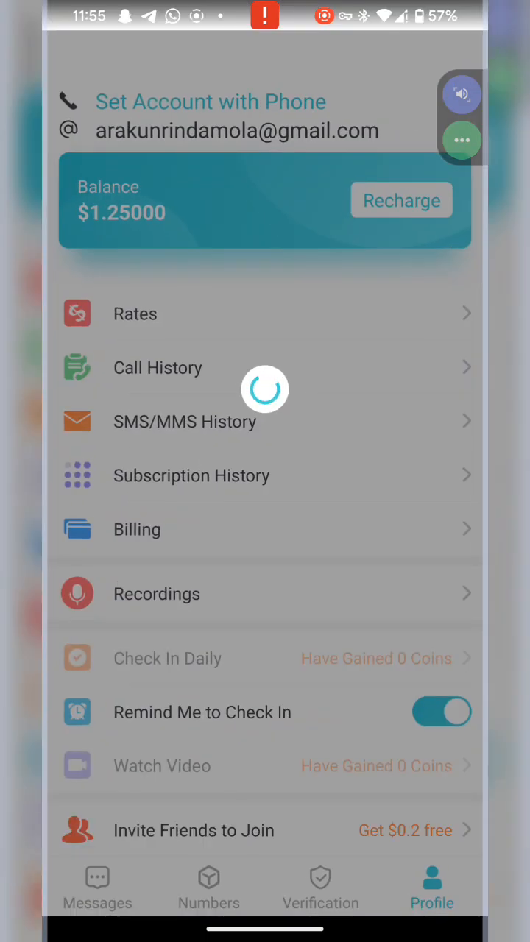
left_click(320, 887)
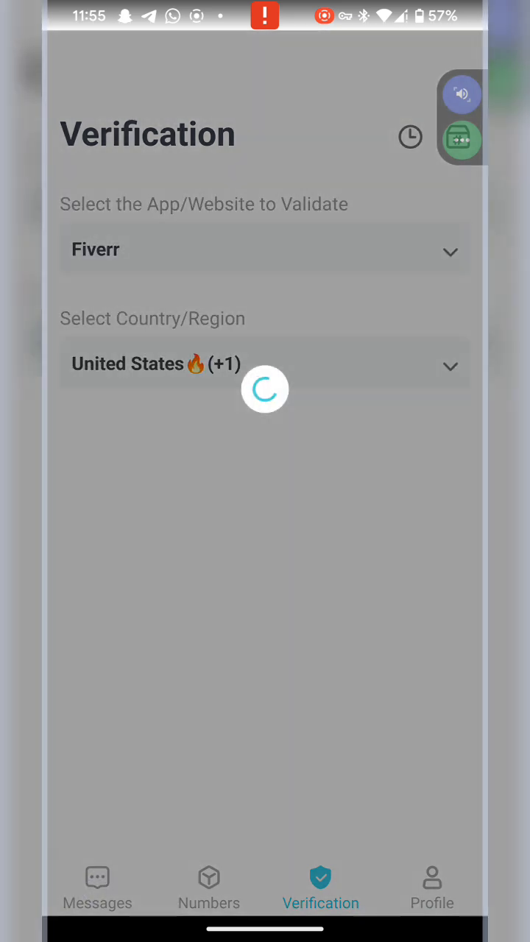
left_click(97, 886)
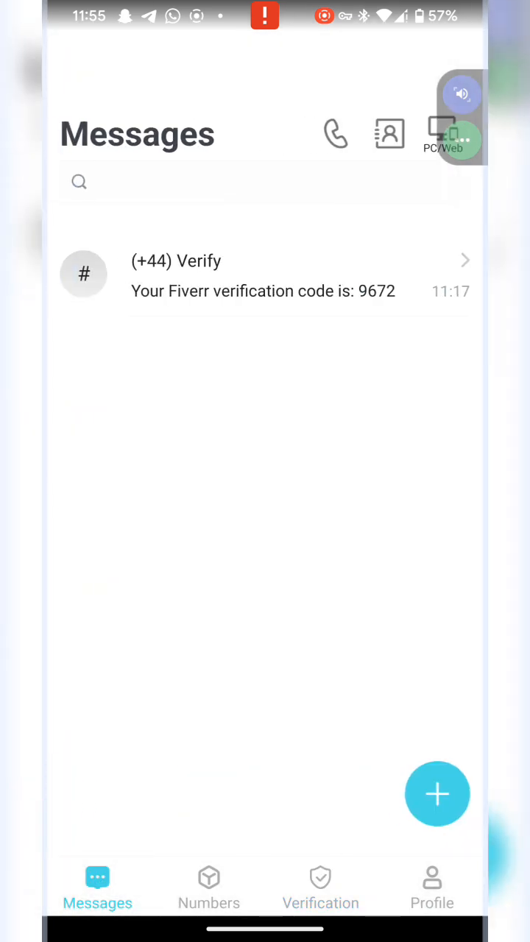
left_click(265, 275)
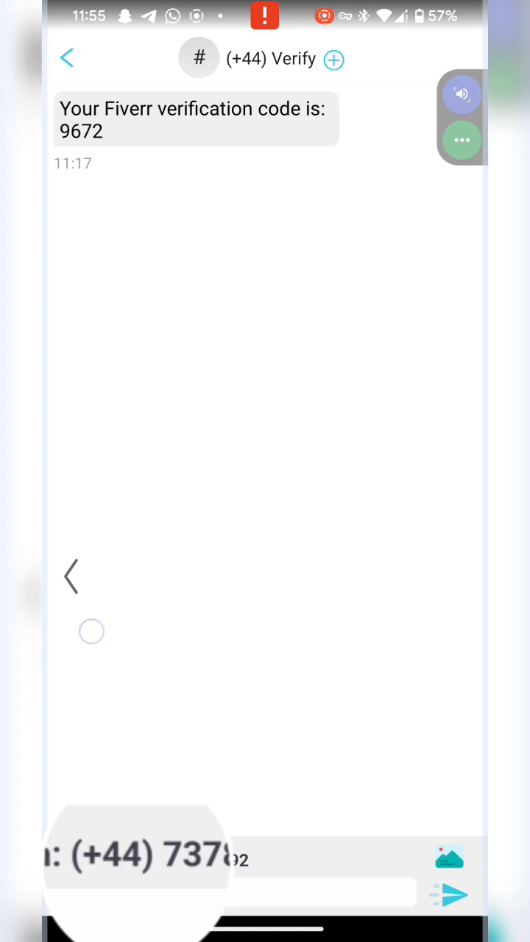
left_click(66, 58)
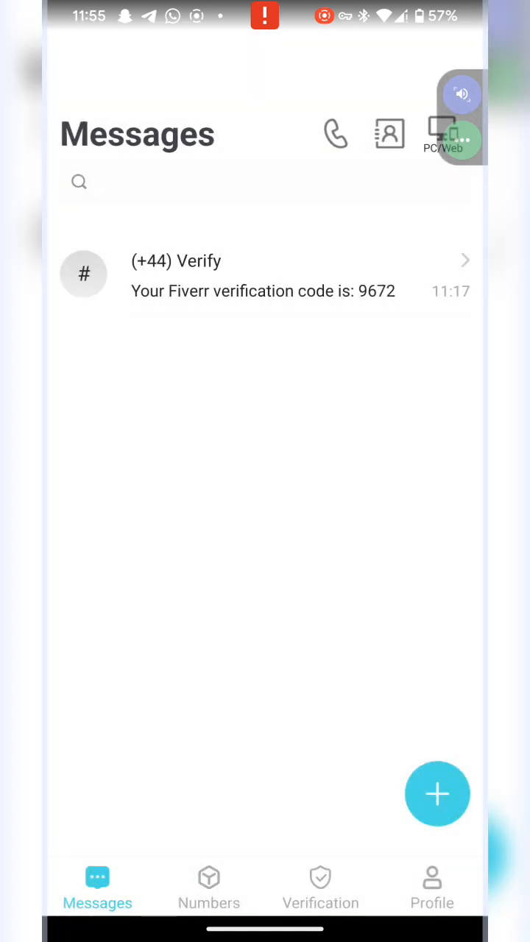
left_click(432, 886)
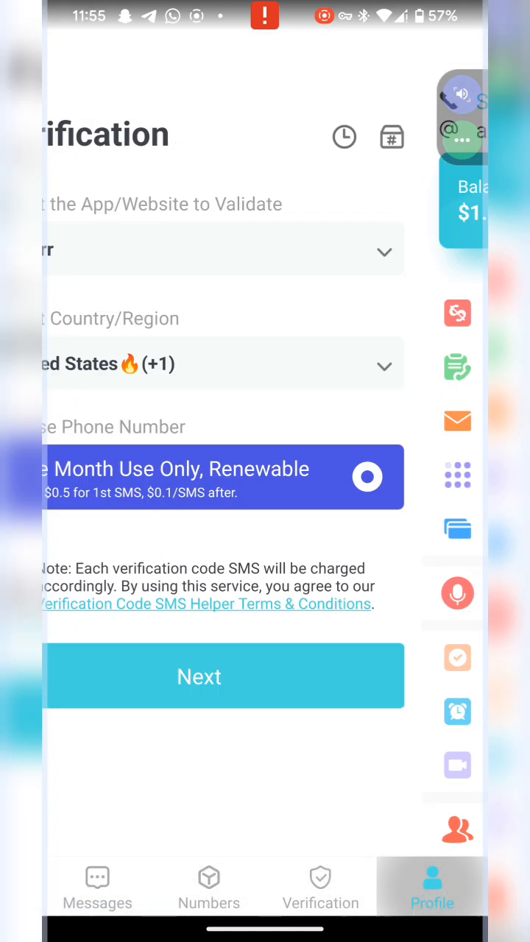
left_click(432, 886)
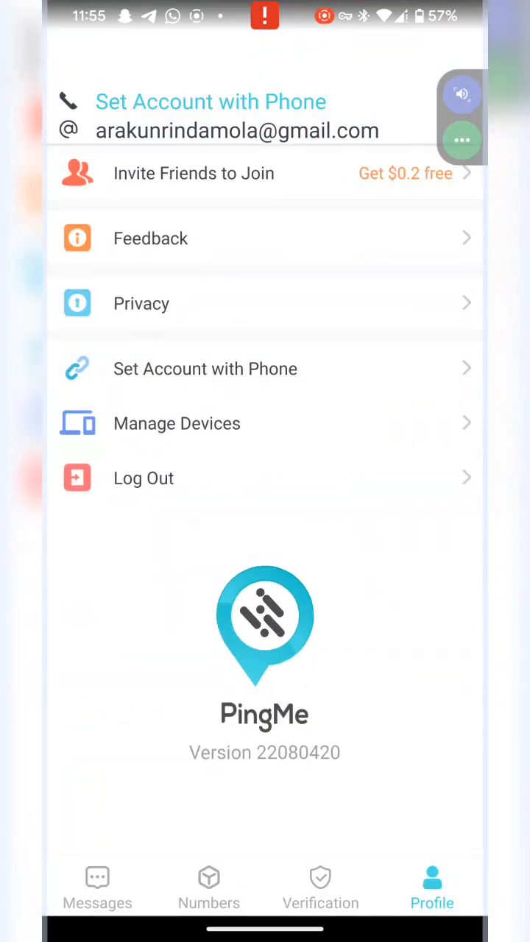
- Log out of the PingMe account from the Profile tab and confirm
left_click(205, 369)
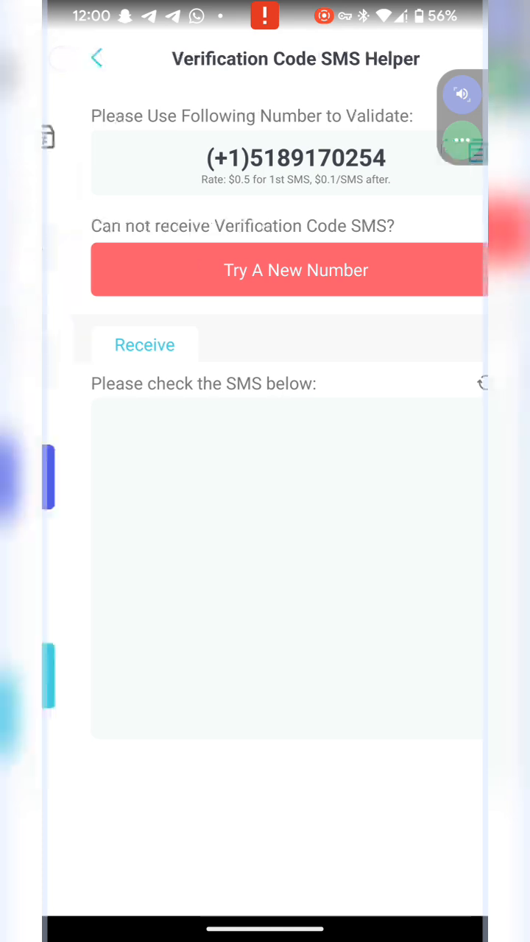
left_click(97, 58)
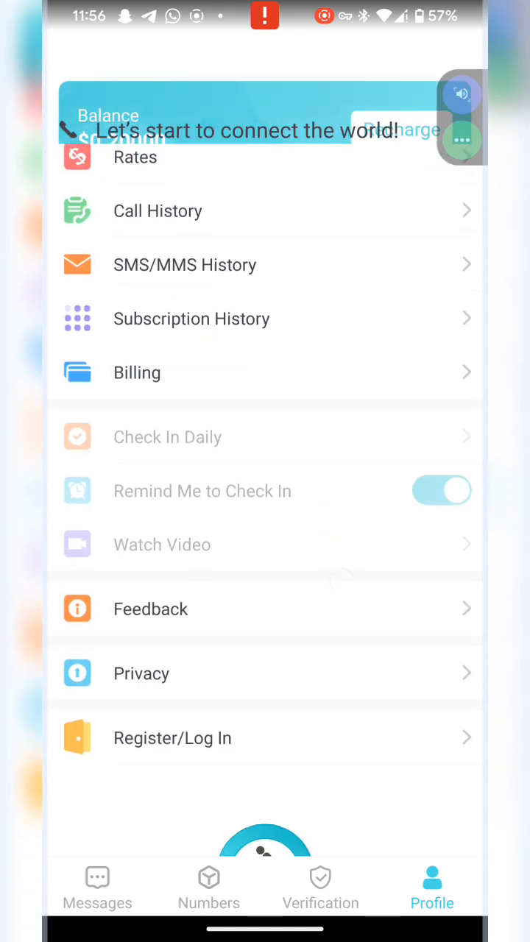
left_click(171, 737)
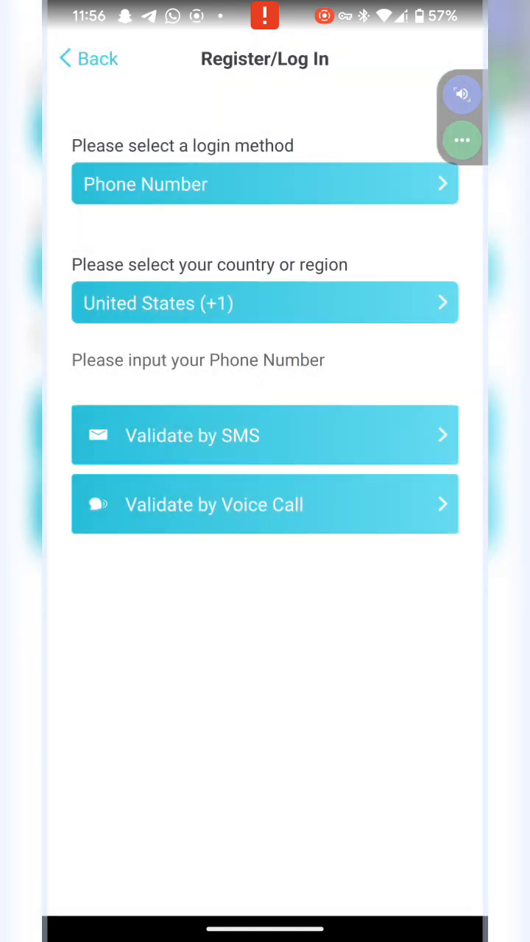
left_click(264, 184)
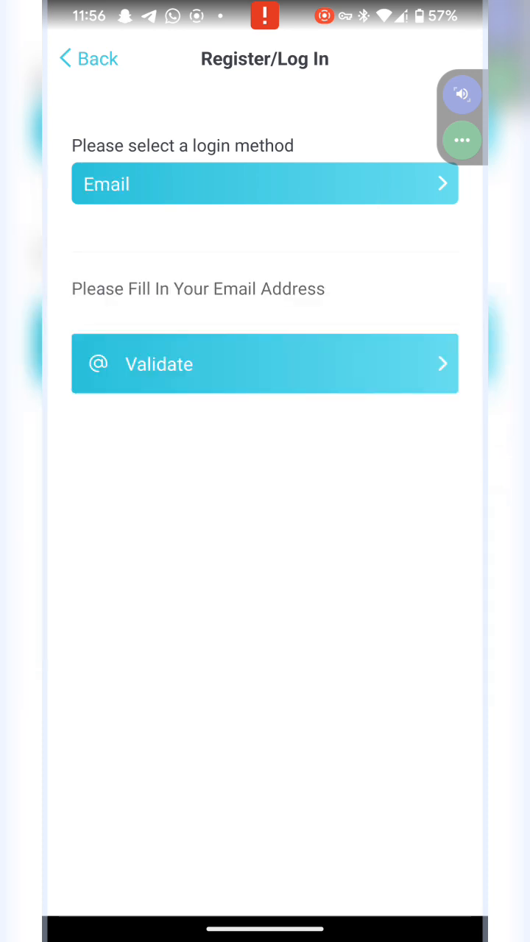
left_click(199, 289)
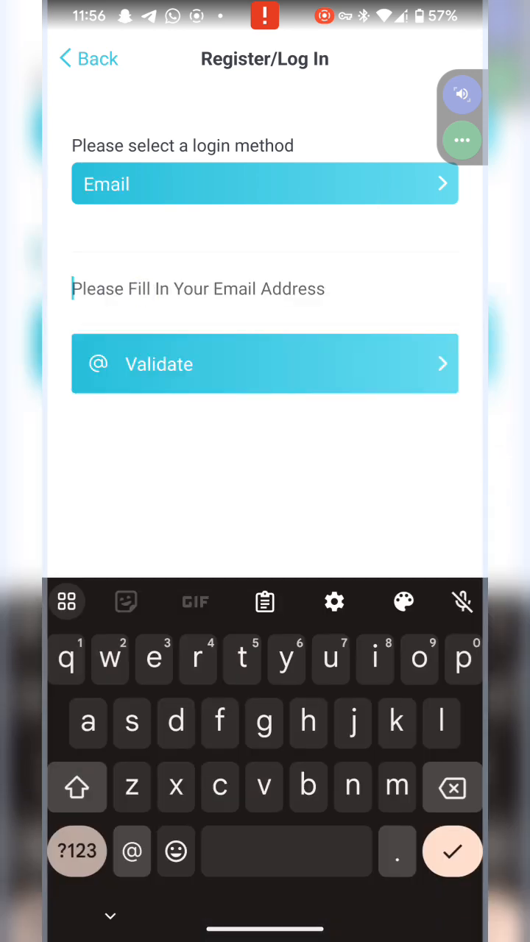
type("arak")
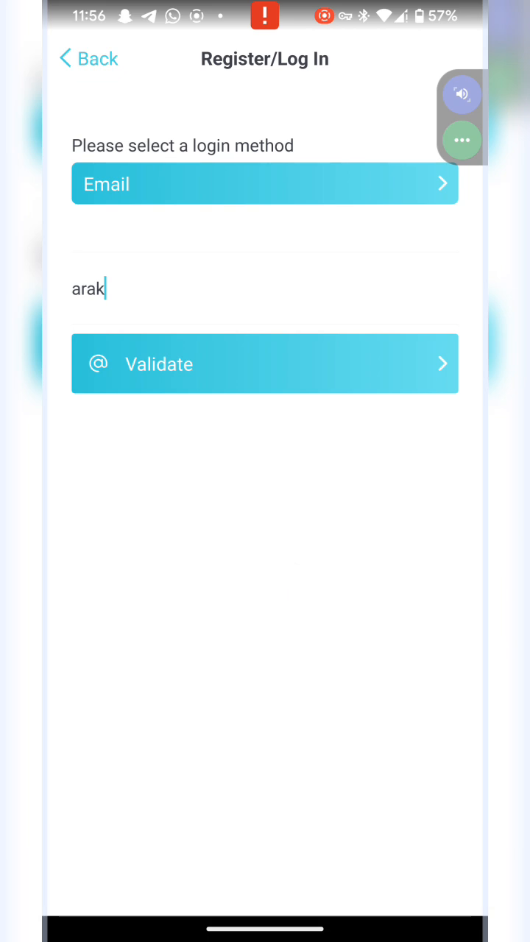
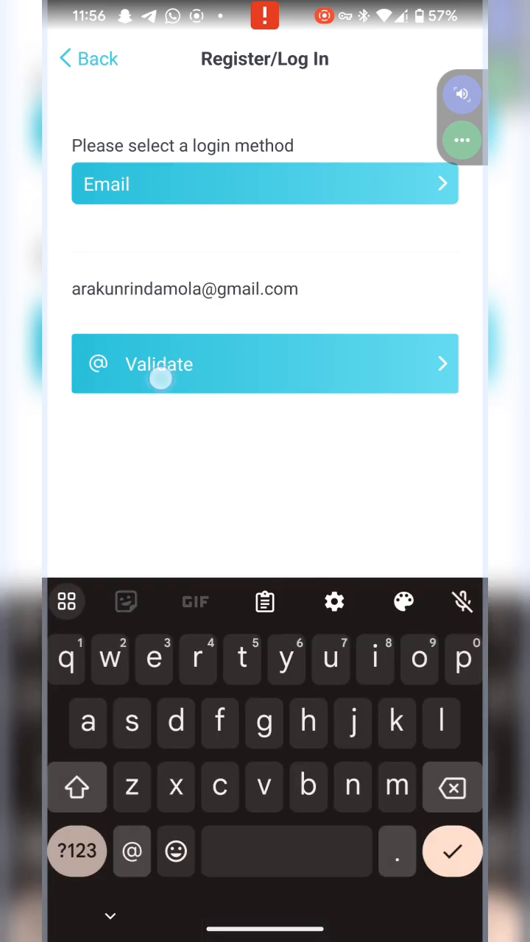
- Validate the email and drag the slider to pass the human check
left_click(264, 364)
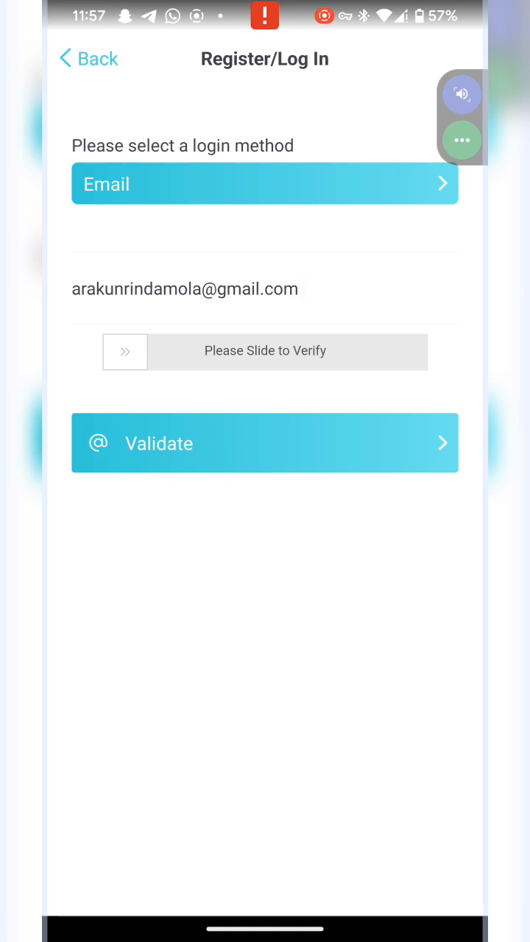
left_click(125, 352)
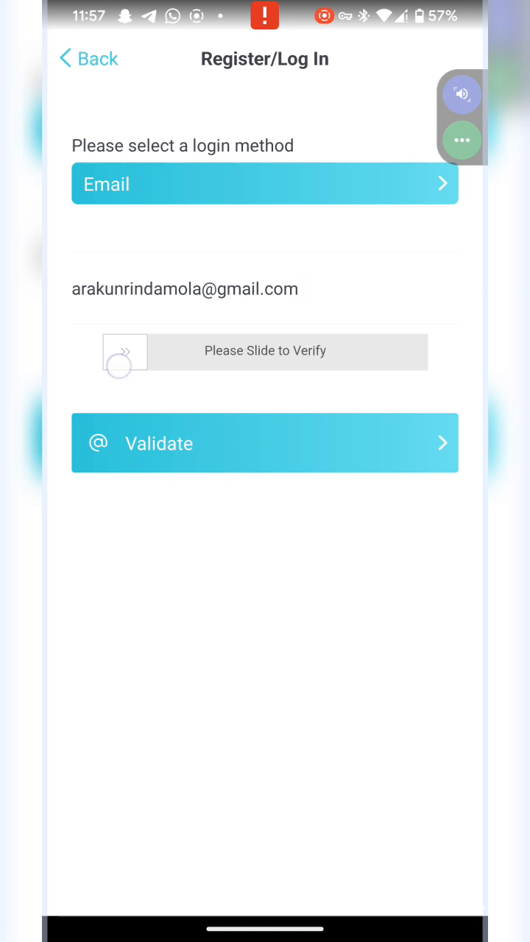
left_click_drag(125, 351, 405, 352)
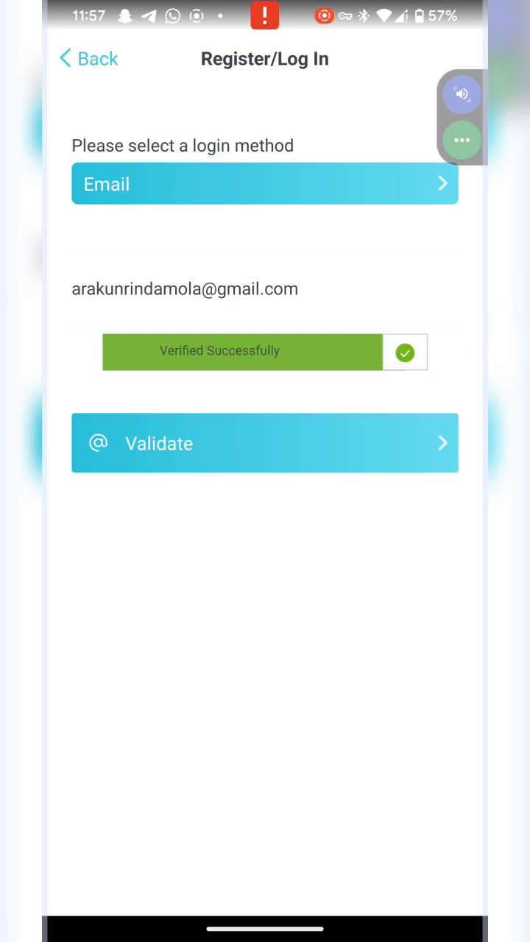
- Send the activation code to the email and enter it on the number pad
left_click(264, 442)
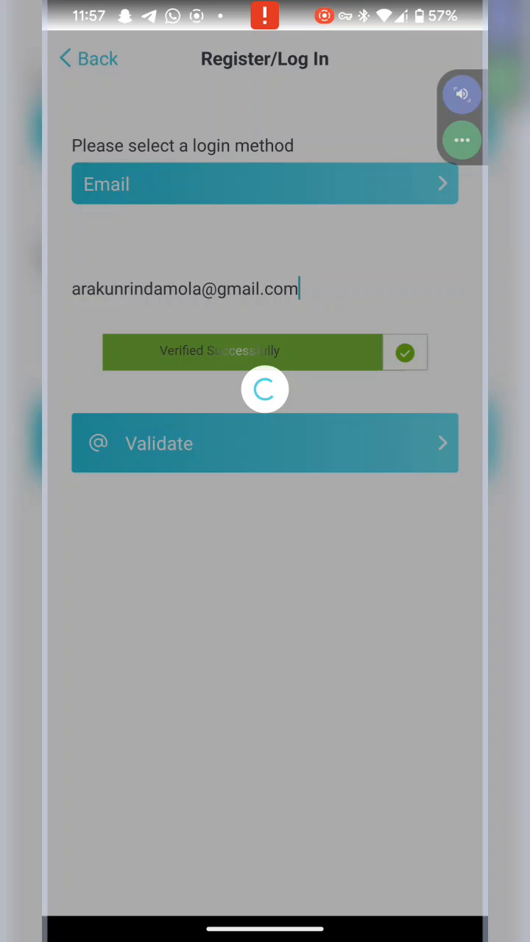
left_click(265, 442)
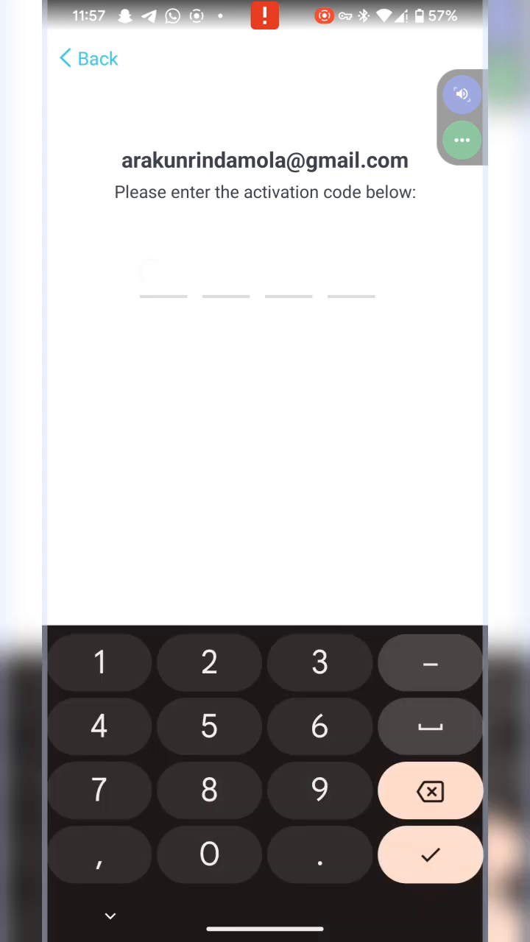
type("4")
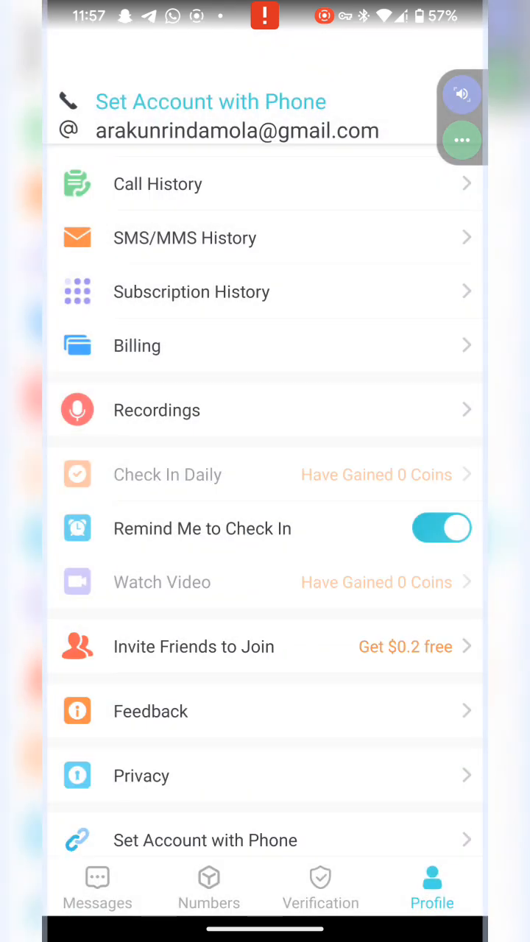
- Go to the Verification tab and choose Fiverr from the app/website list
scroll("down", 3)
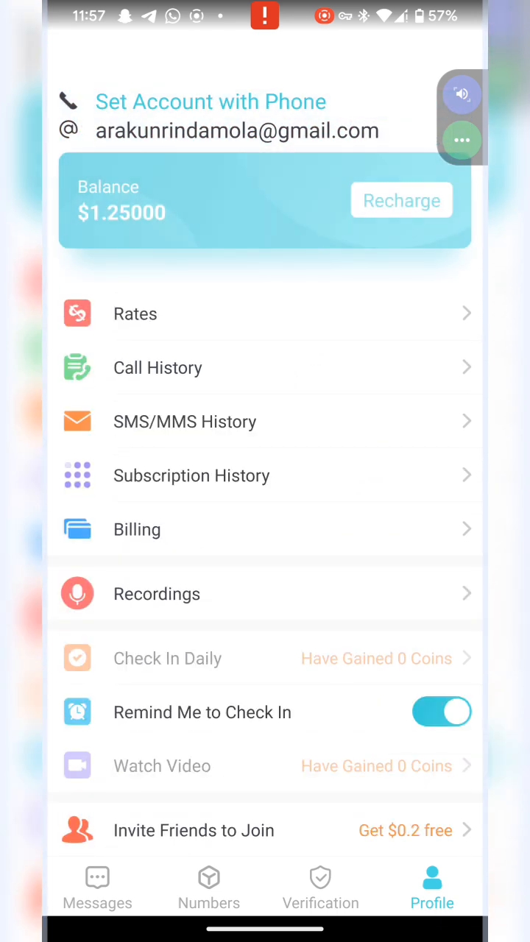
left_click(320, 886)
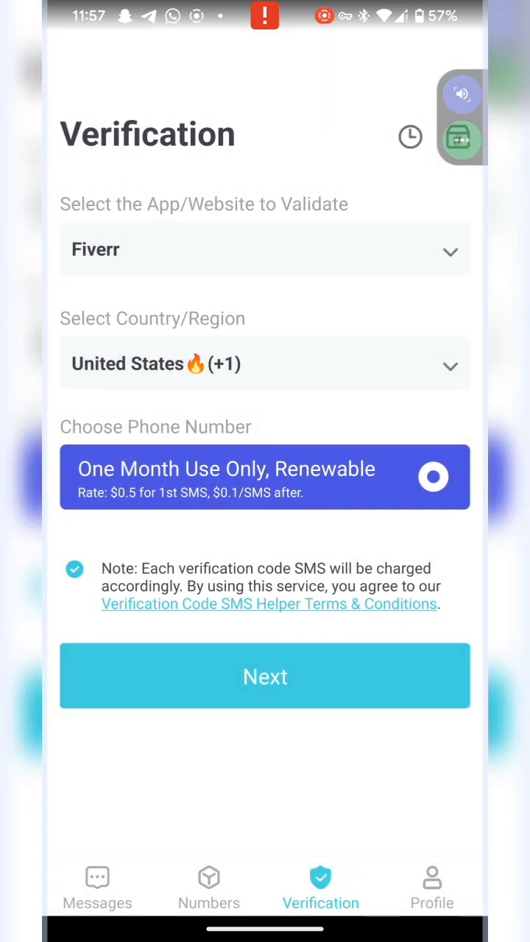
left_click(265, 248)
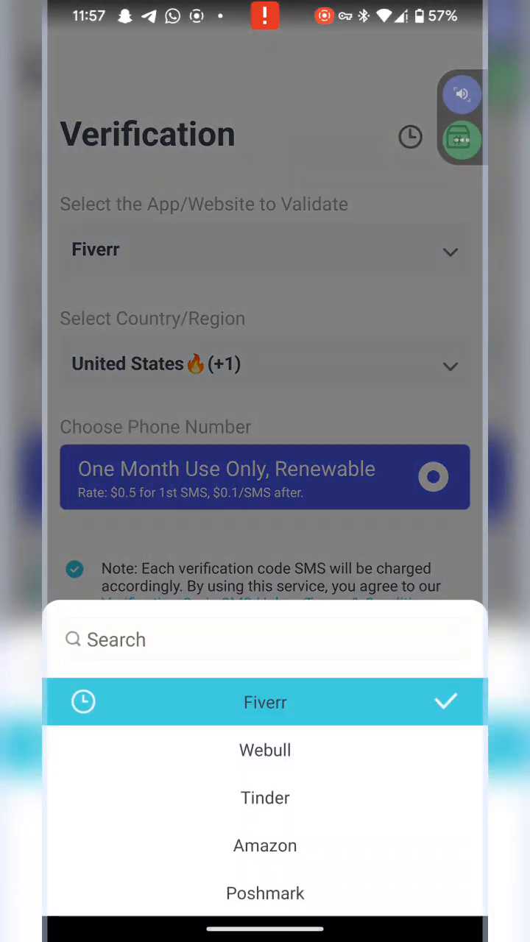
scroll("up", 3)
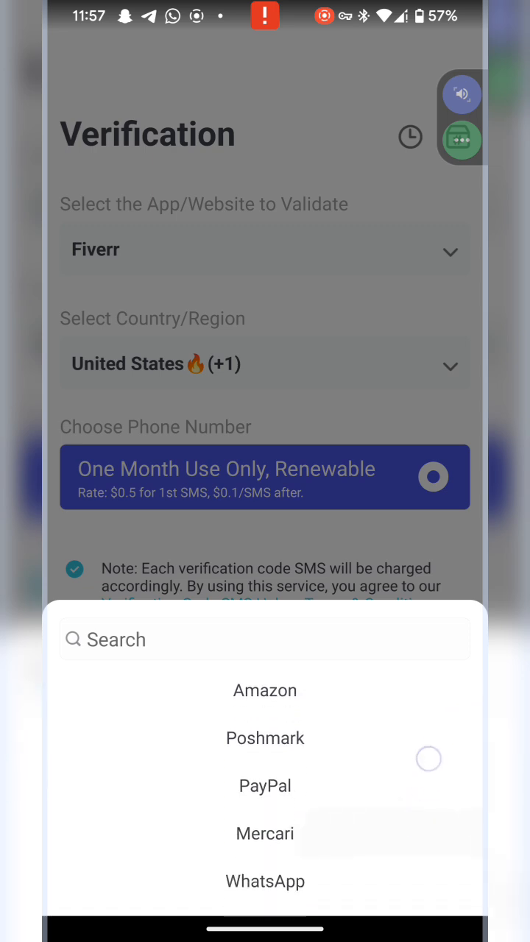
scroll("down", 3)
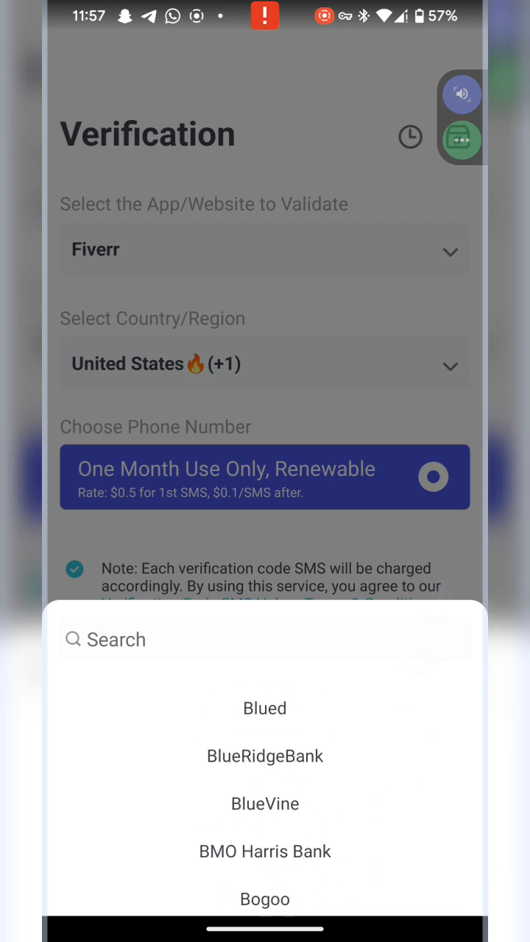
scroll("up", 3)
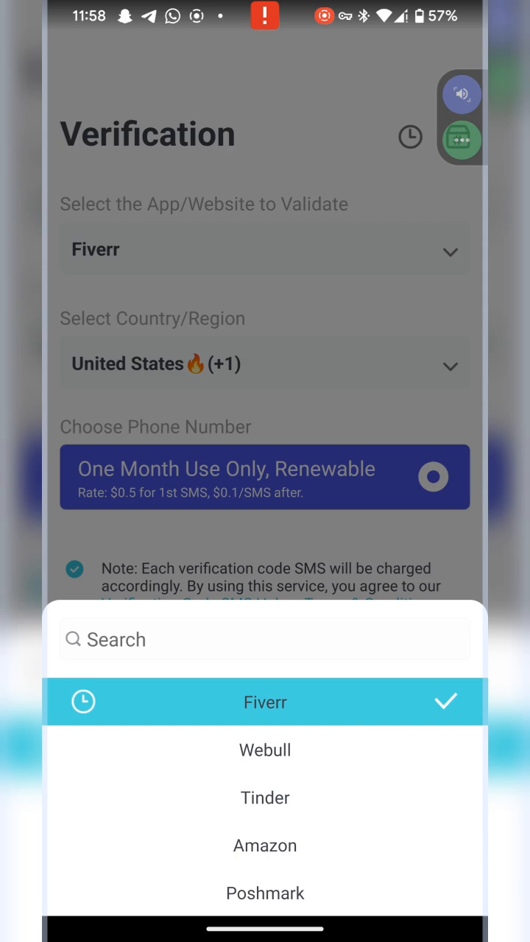
left_click(265, 702)
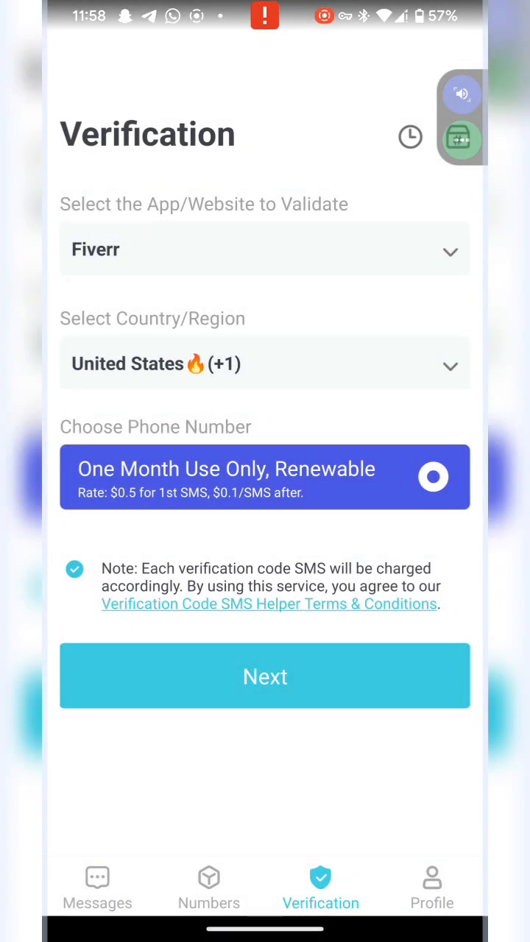
- Try United Kingdom (+44), then set the country to Argentina (+54)
left_click(265, 362)
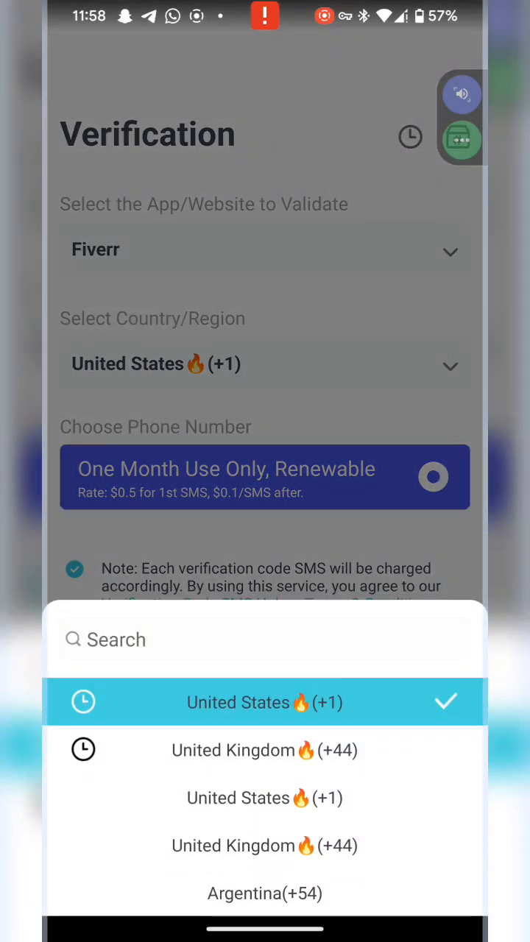
left_click(265, 702)
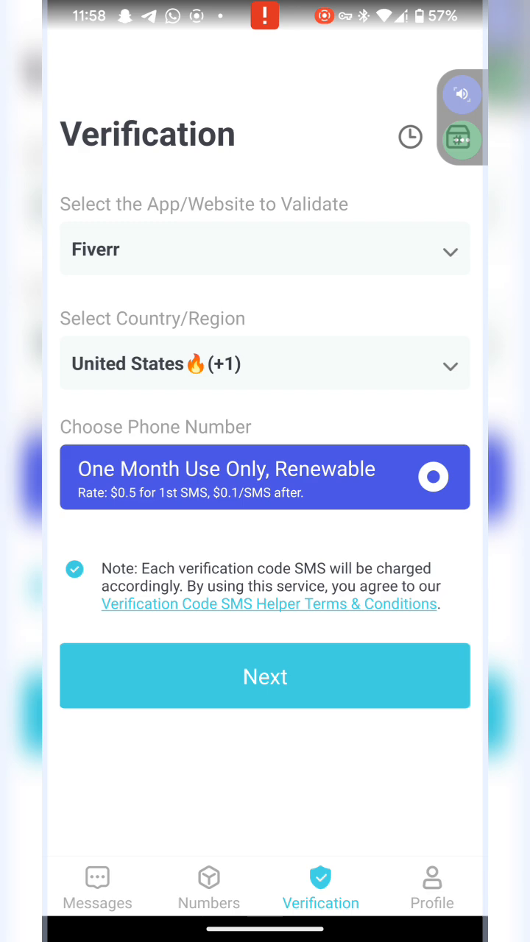
left_click(264, 363)
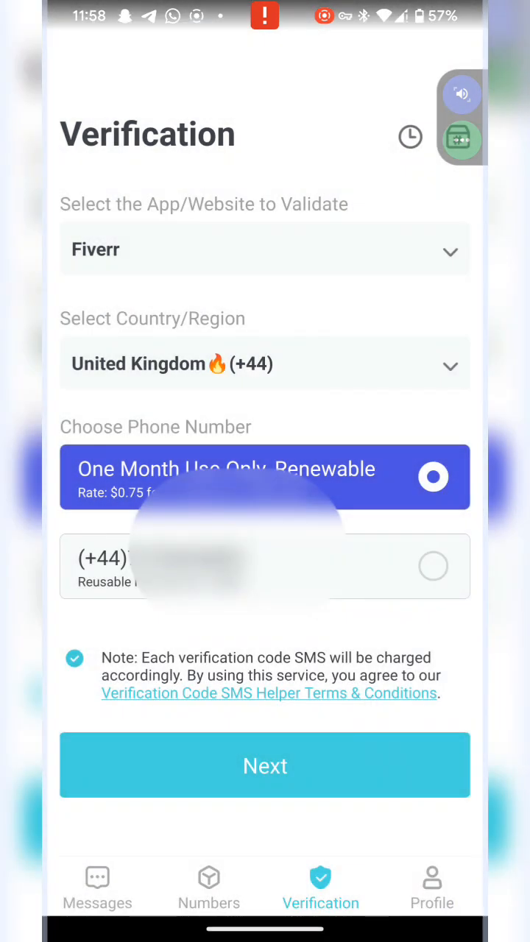
left_click(265, 363)
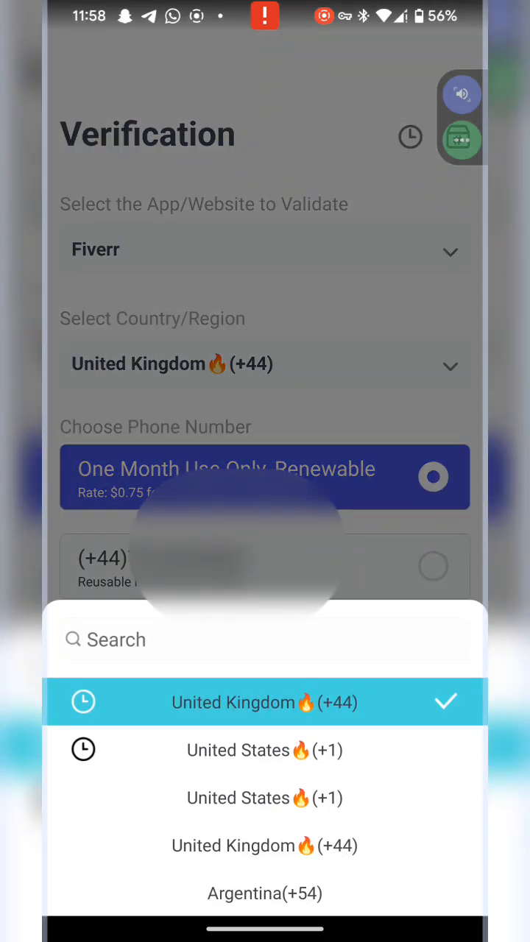
left_click(265, 702)
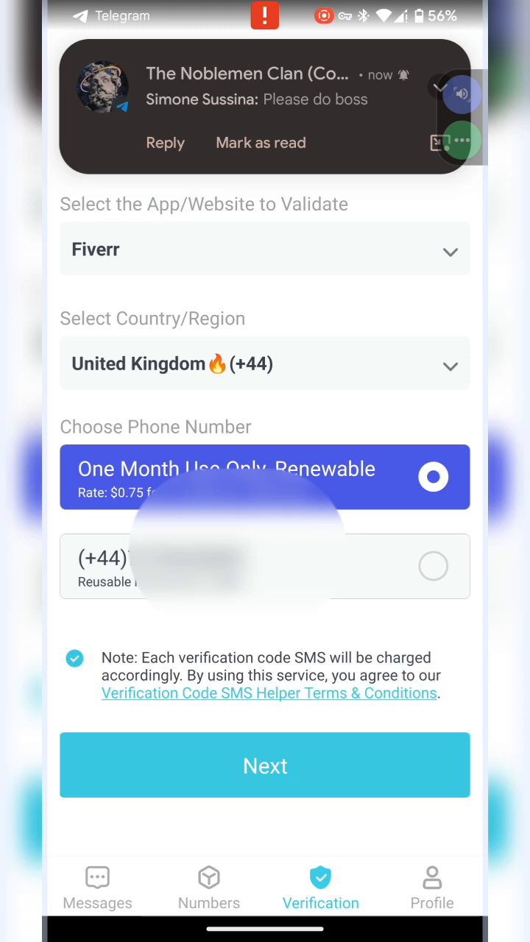
left_click(265, 363)
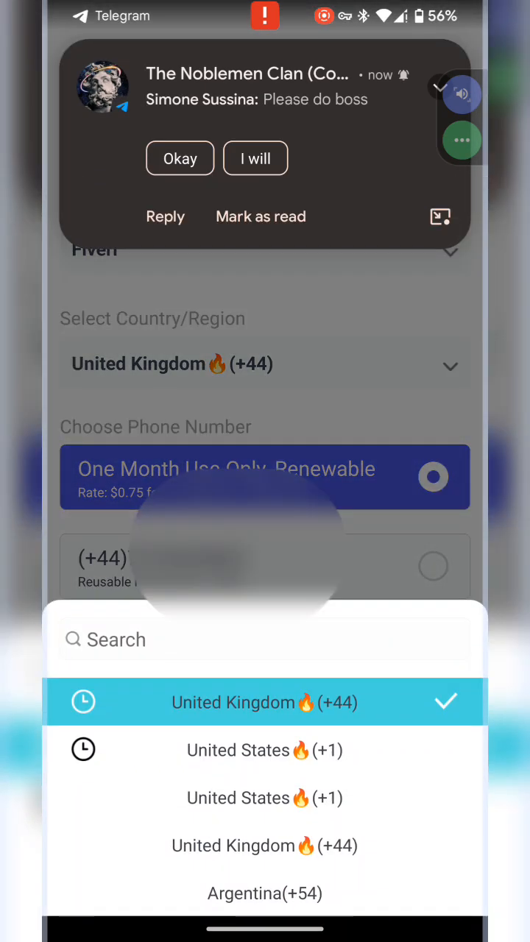
left_click(264, 702)
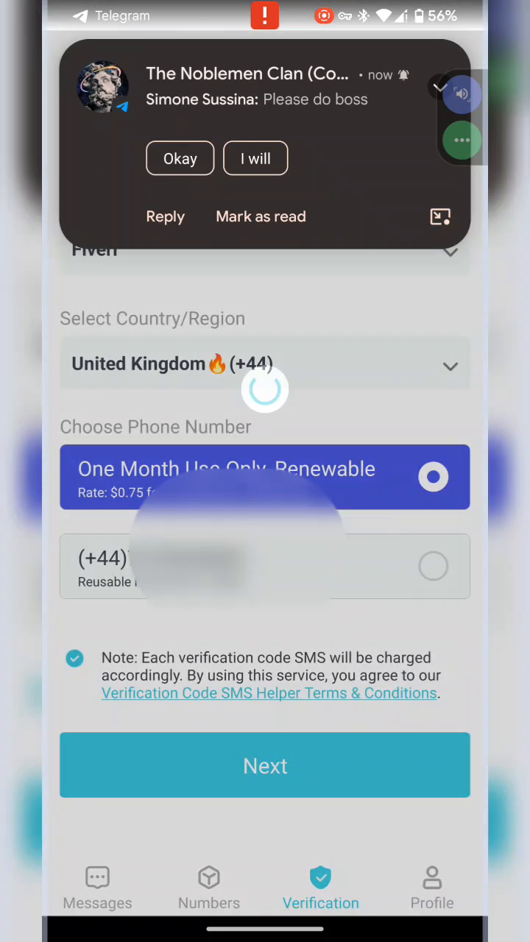
left_click(264, 363)
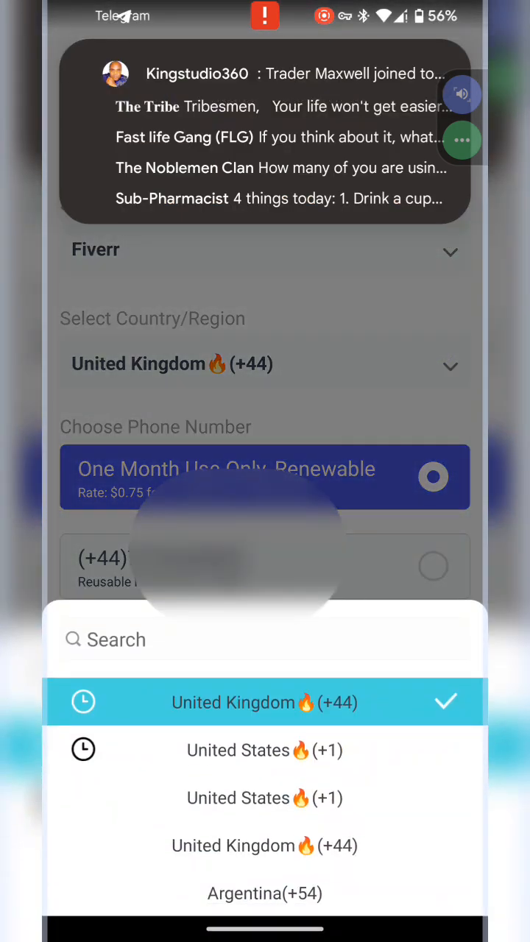
left_click(264, 892)
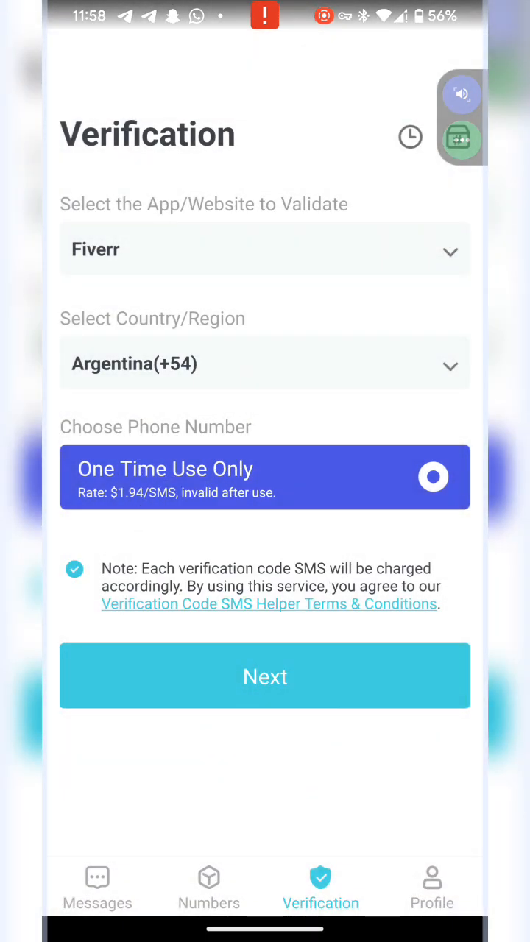
- Request an Argentina number, dismiss the insufficient-balance notice, and check the Profile balance
left_click(264, 676)
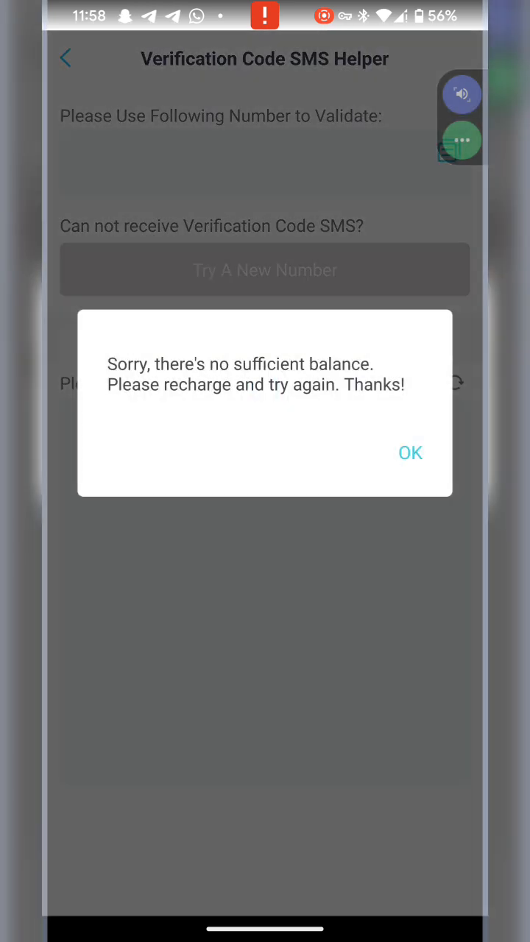
left_click(409, 452)
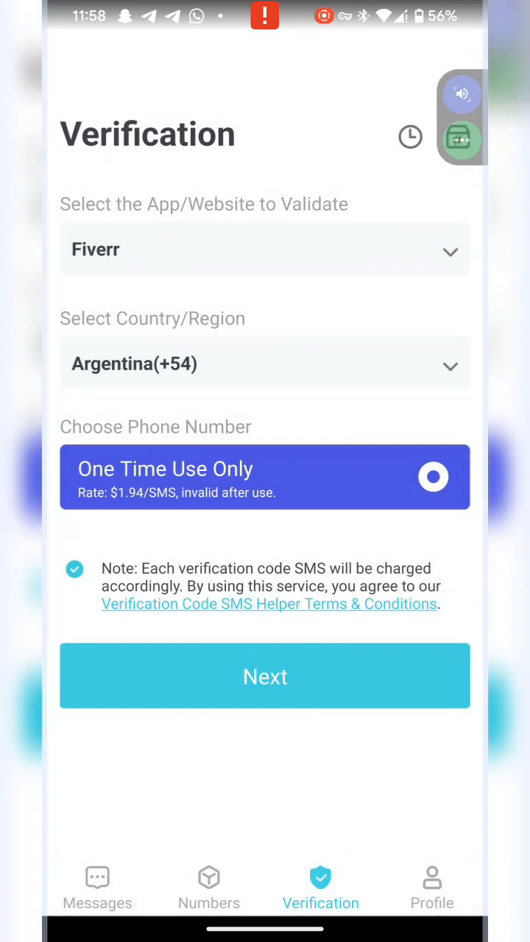
left_click(432, 887)
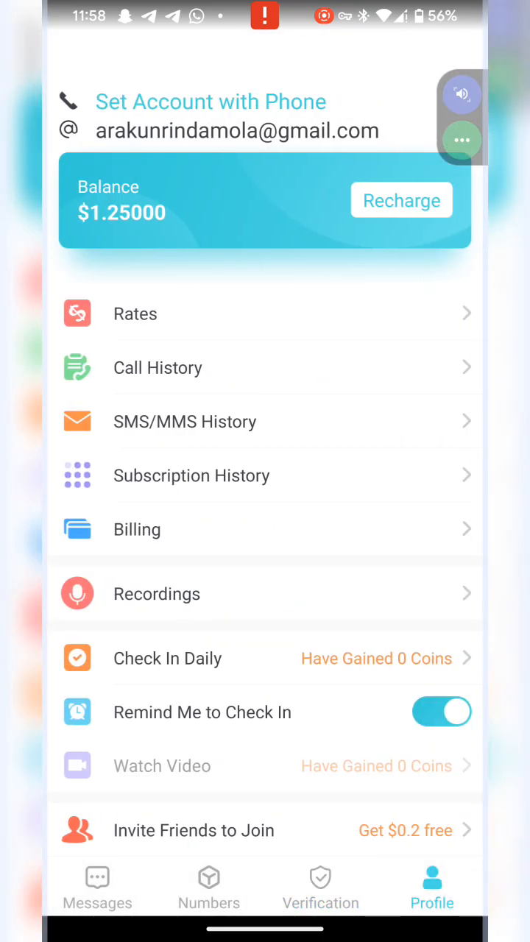
left_click(320, 886)
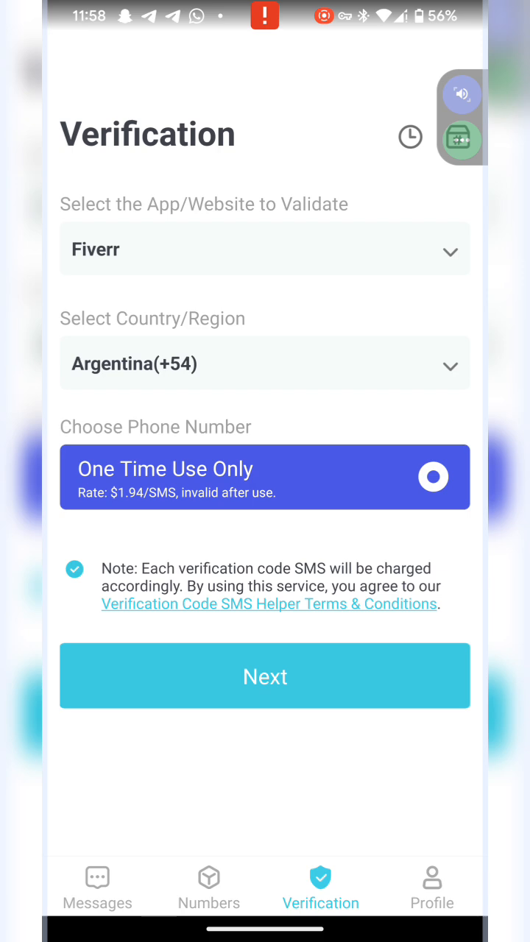
- Switch the country to United States (+1) and request the verification number
left_click(265, 364)
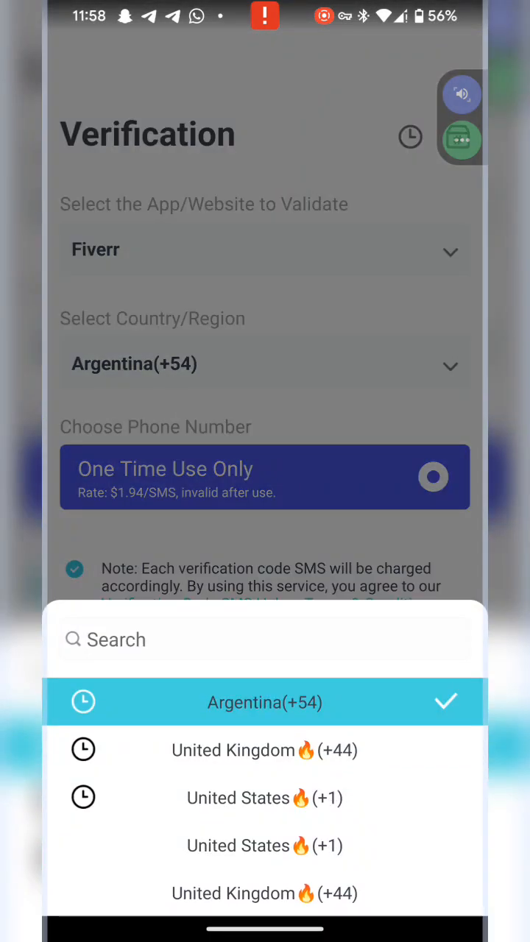
left_click(265, 797)
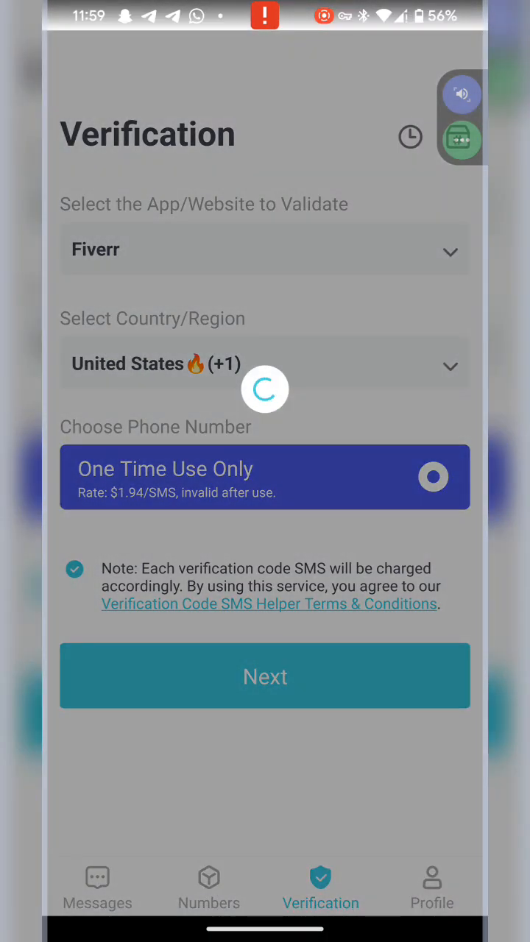
left_click(265, 675)
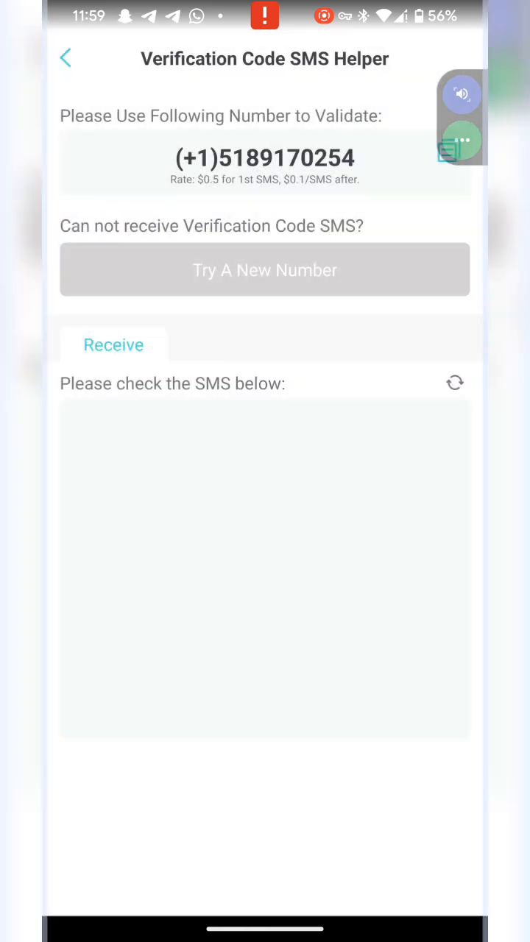
left_click(264, 270)
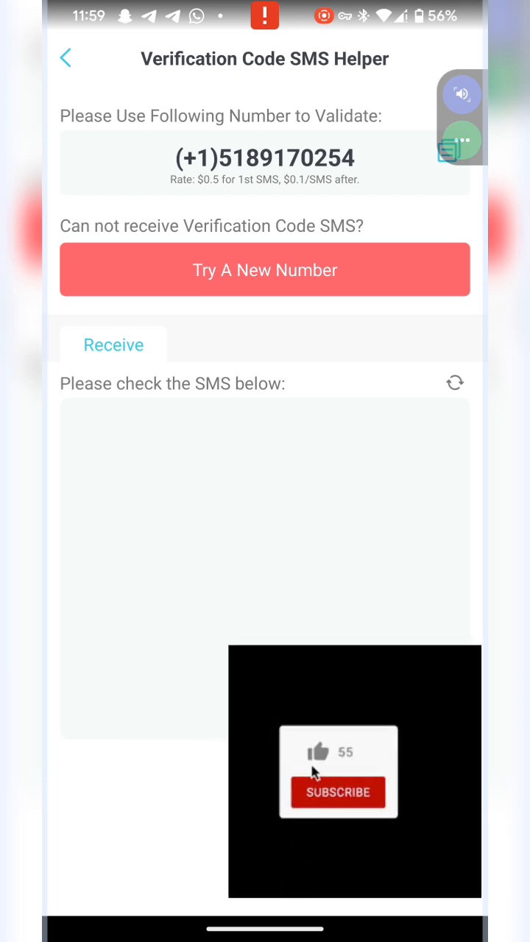
left_click(317, 751)
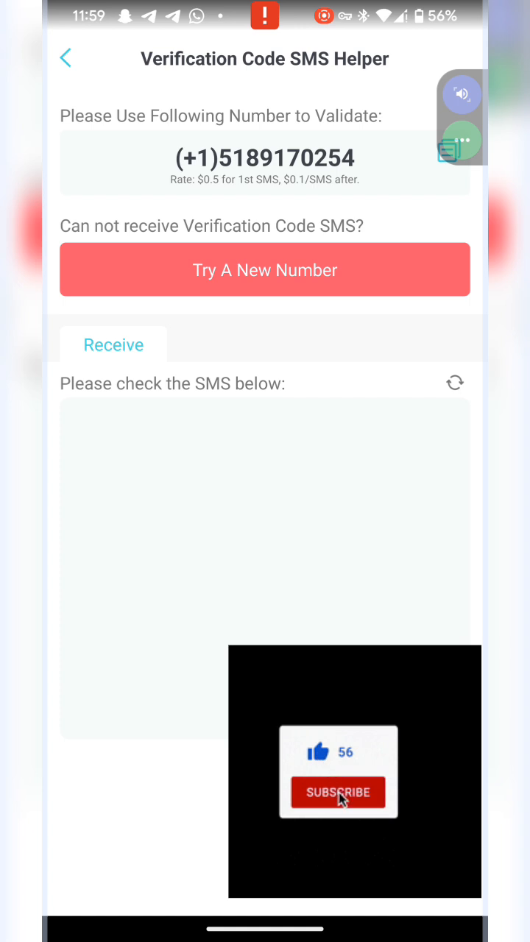
left_click(337, 793)
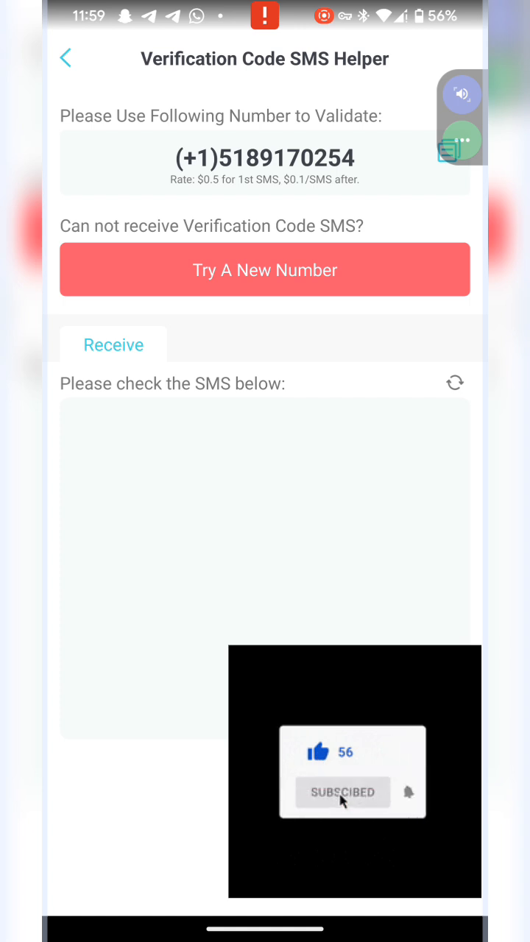
mouse_move(410, 799)
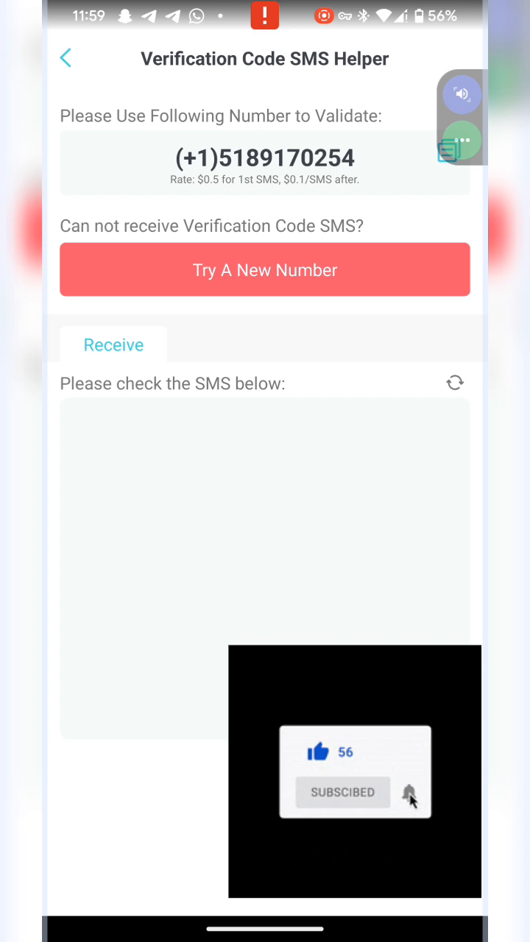